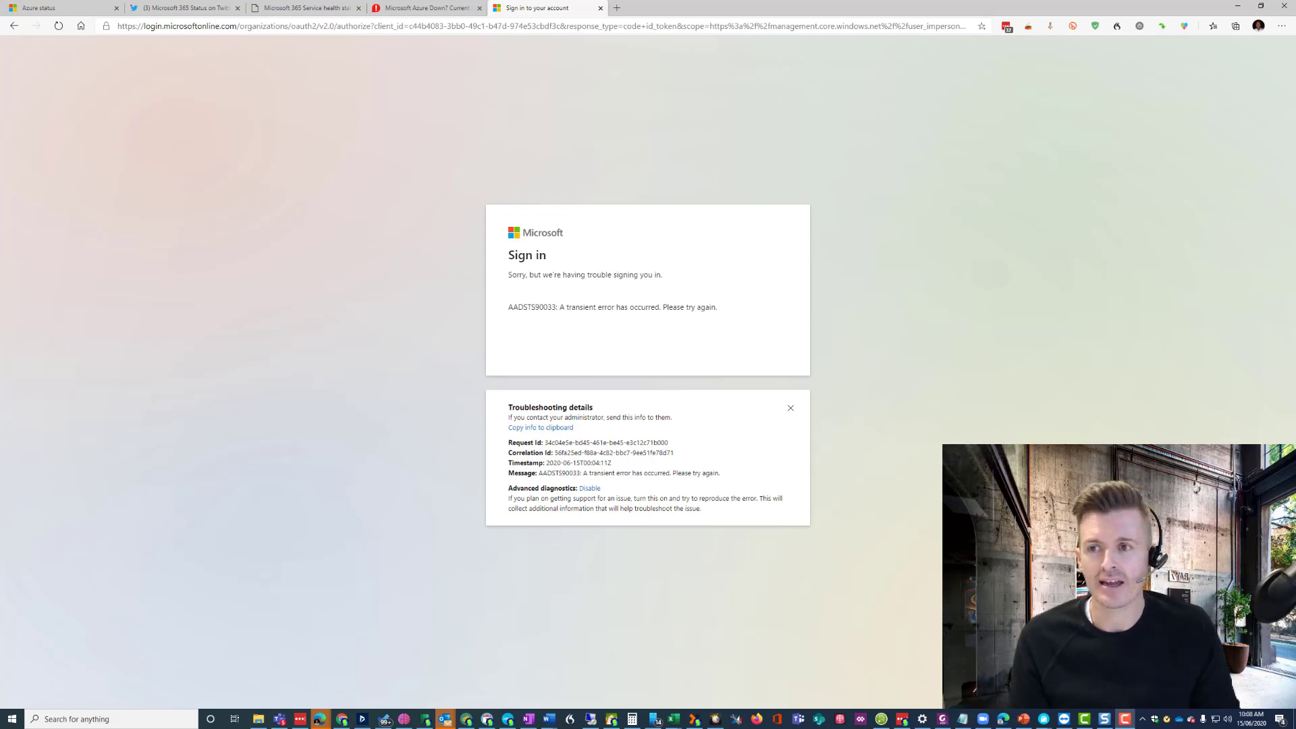
Review Azure status tables for the Americas then Asia Pacific, scrolling the Asia Pacific services list.
click(62, 8)
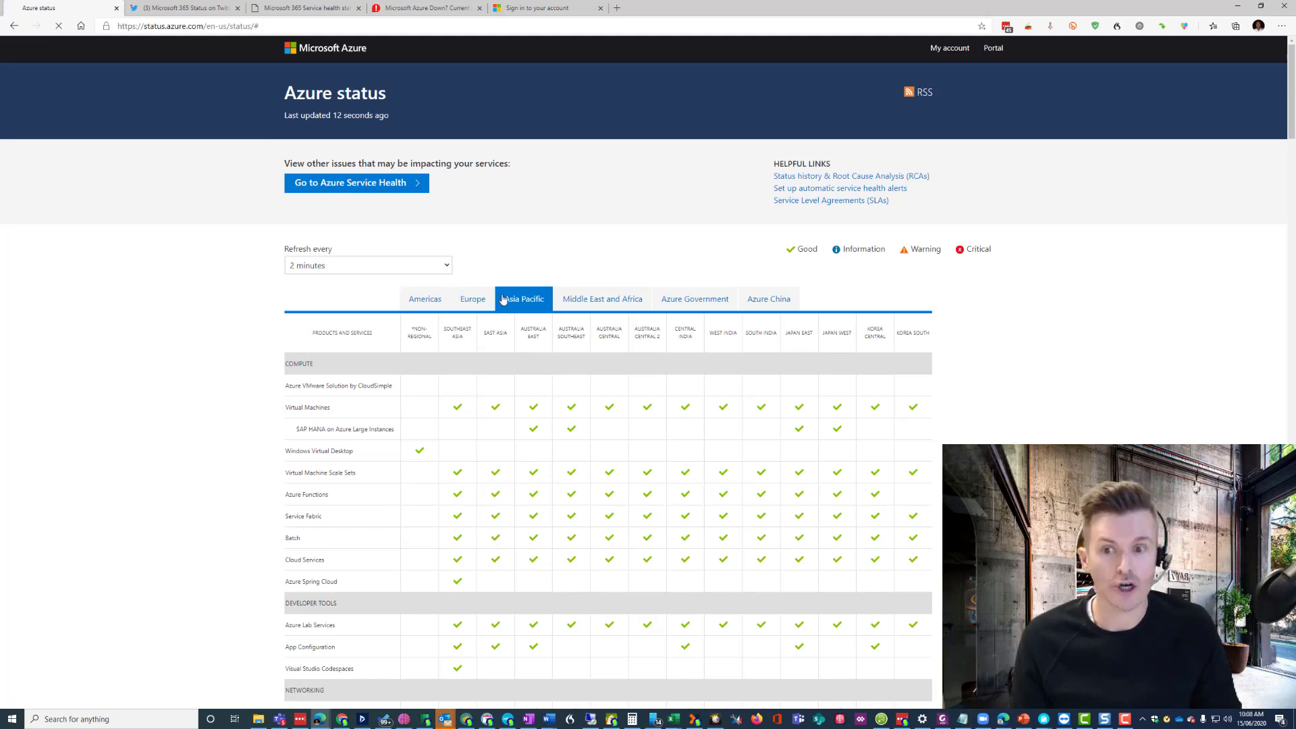
click(425, 299)
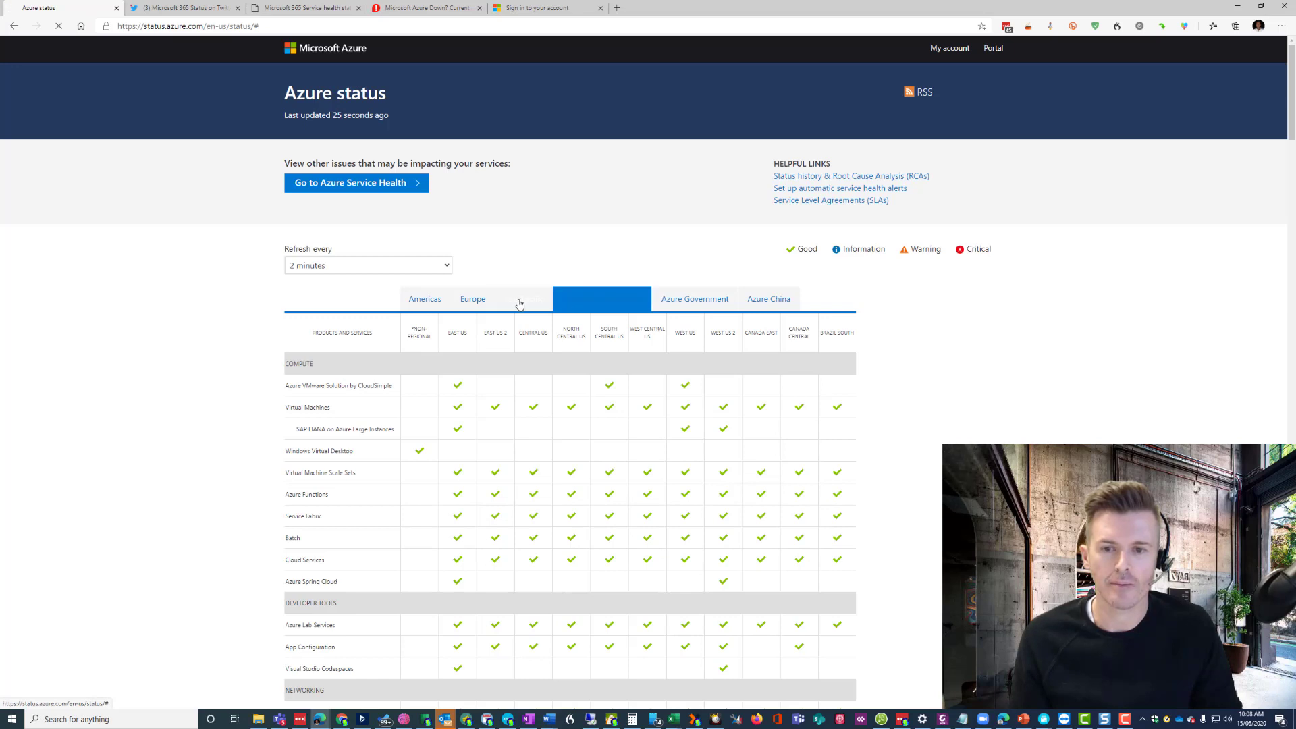
click(524, 299)
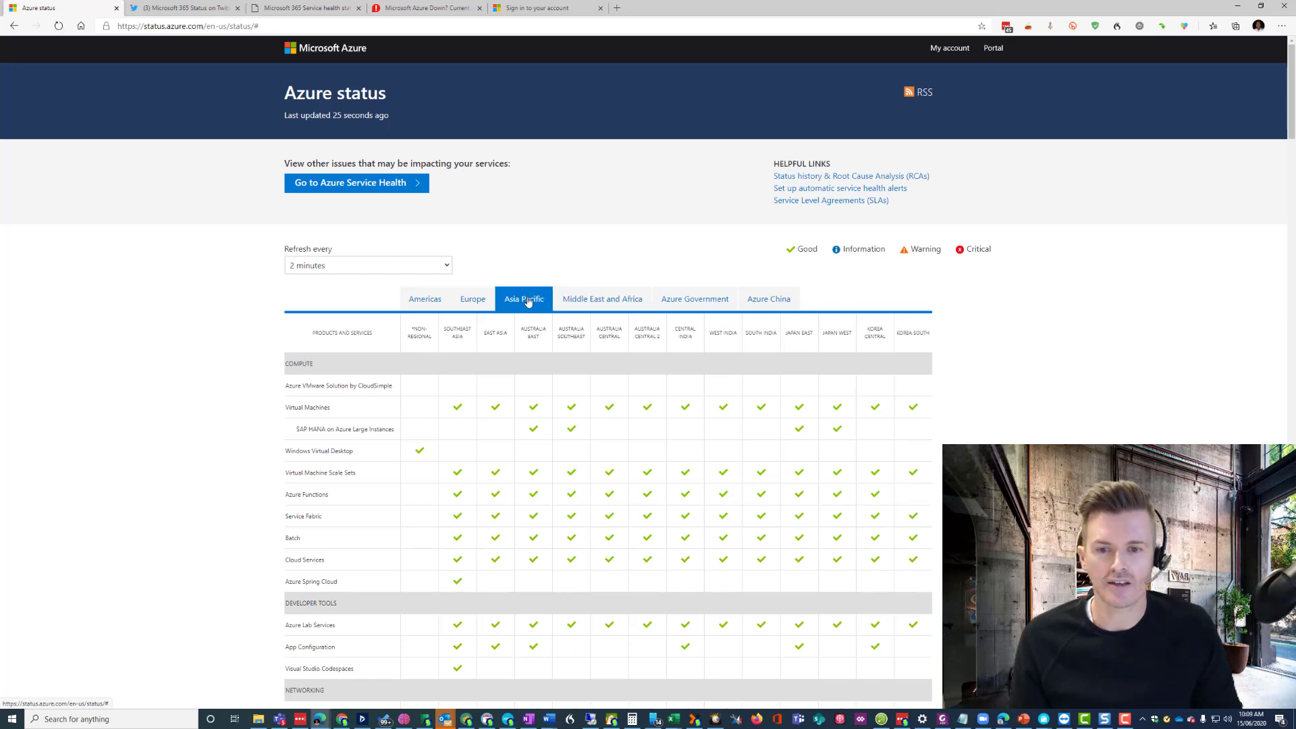
scroll(down, 3)
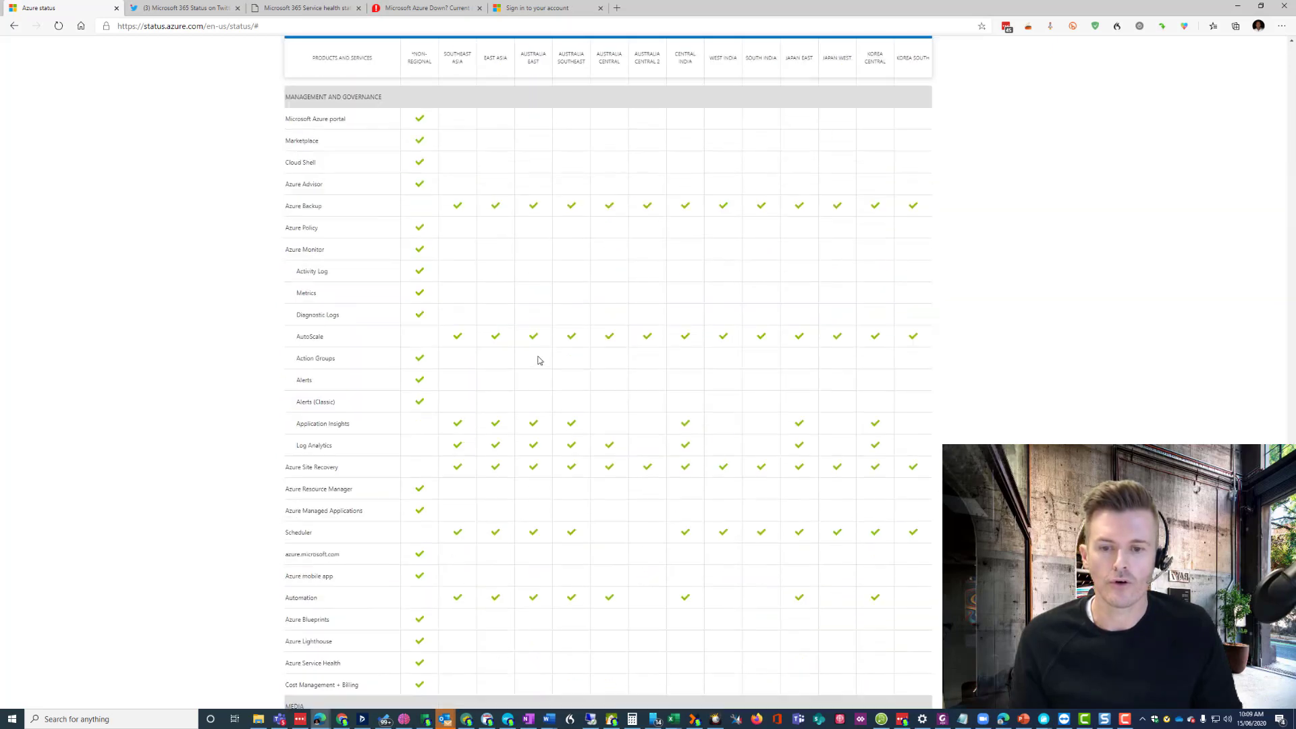
scroll(down, 3)
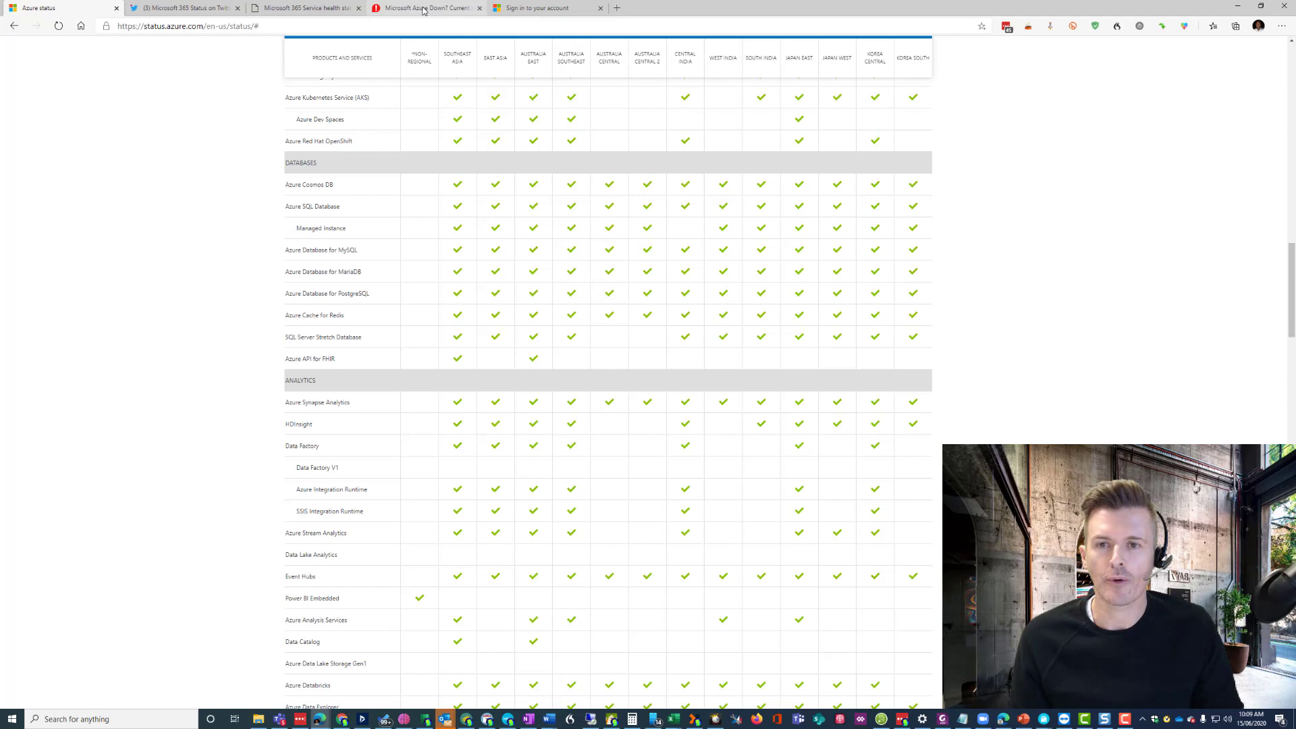
click(426, 8)
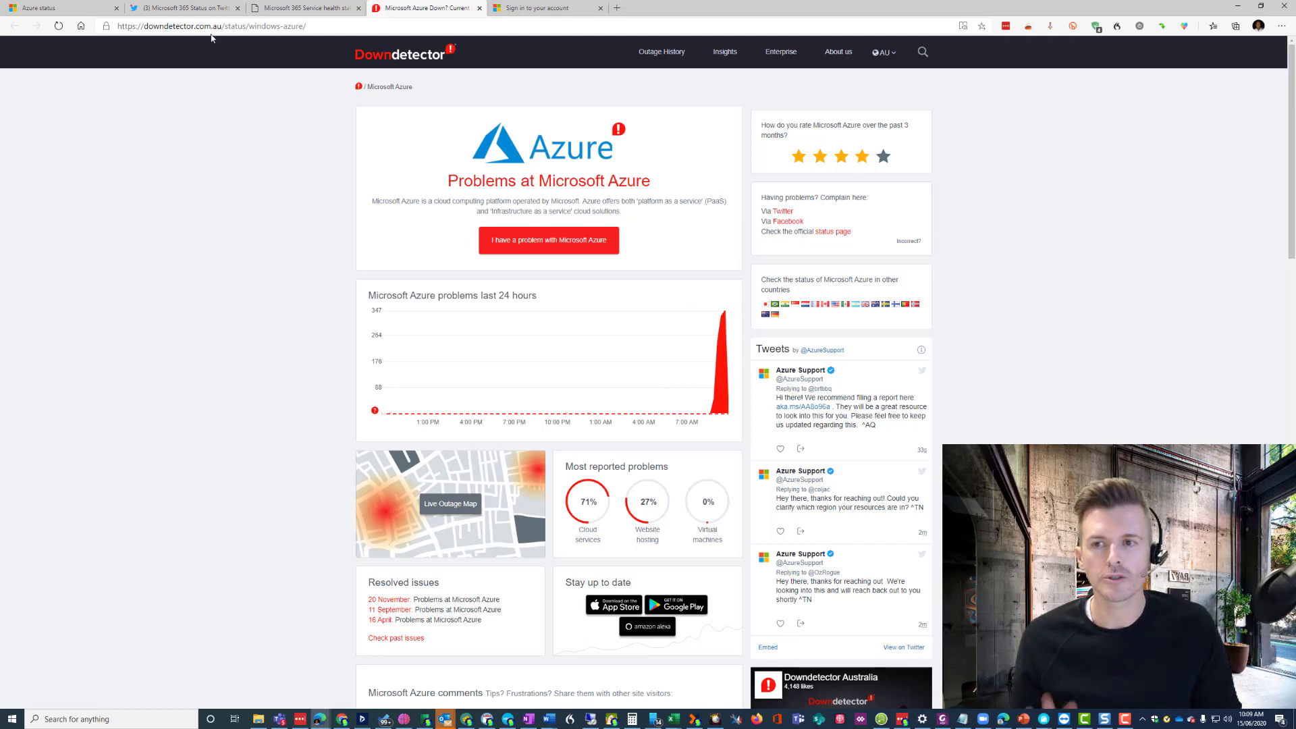
Switch from the Downdetector Azure report to the Microsoft 365 Status Twitter thread.
click(182, 8)
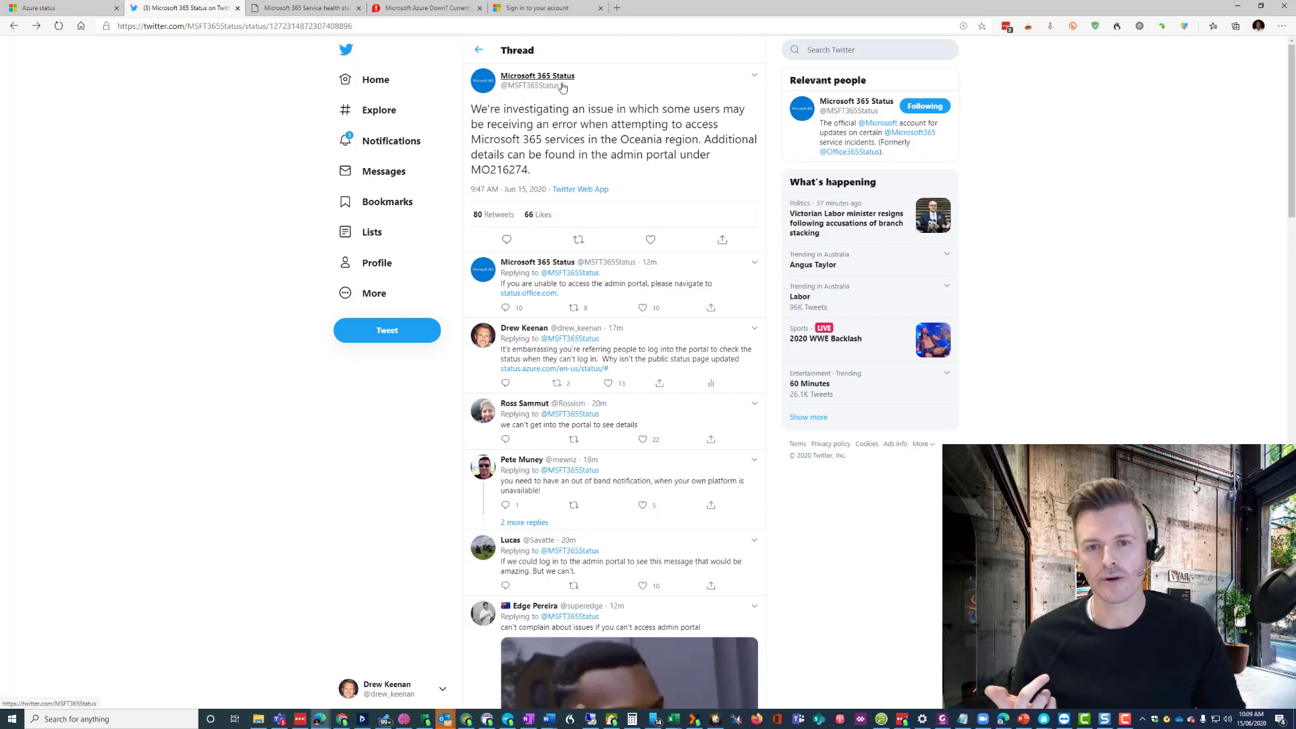
mouse_move(538, 81)
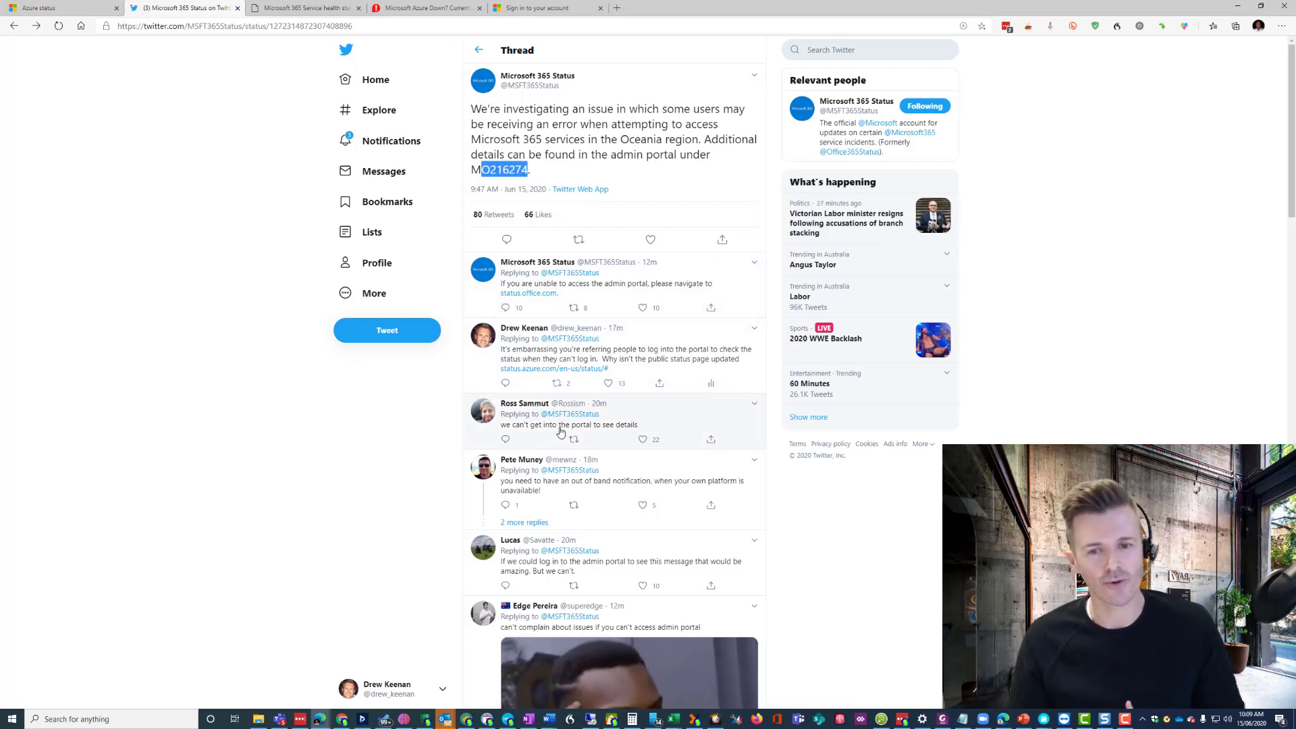
mouse_move(570, 369)
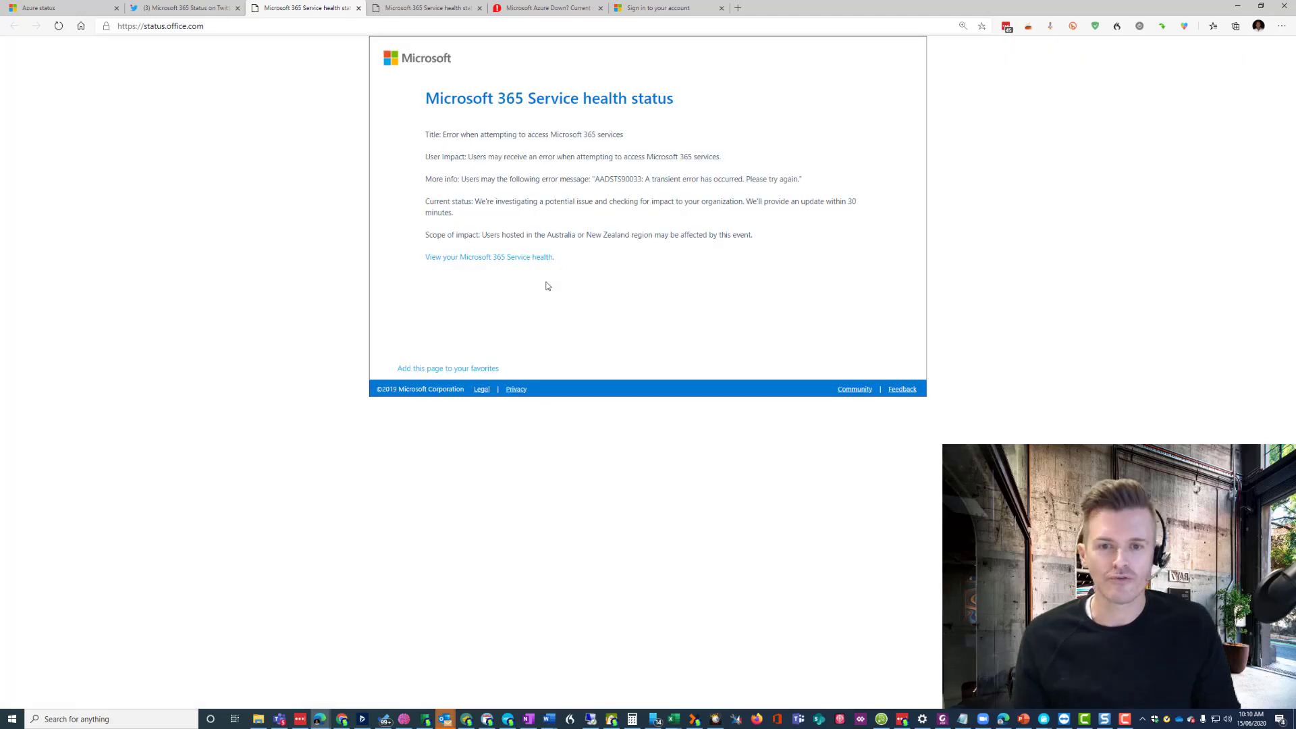
mouse_move(599, 279)
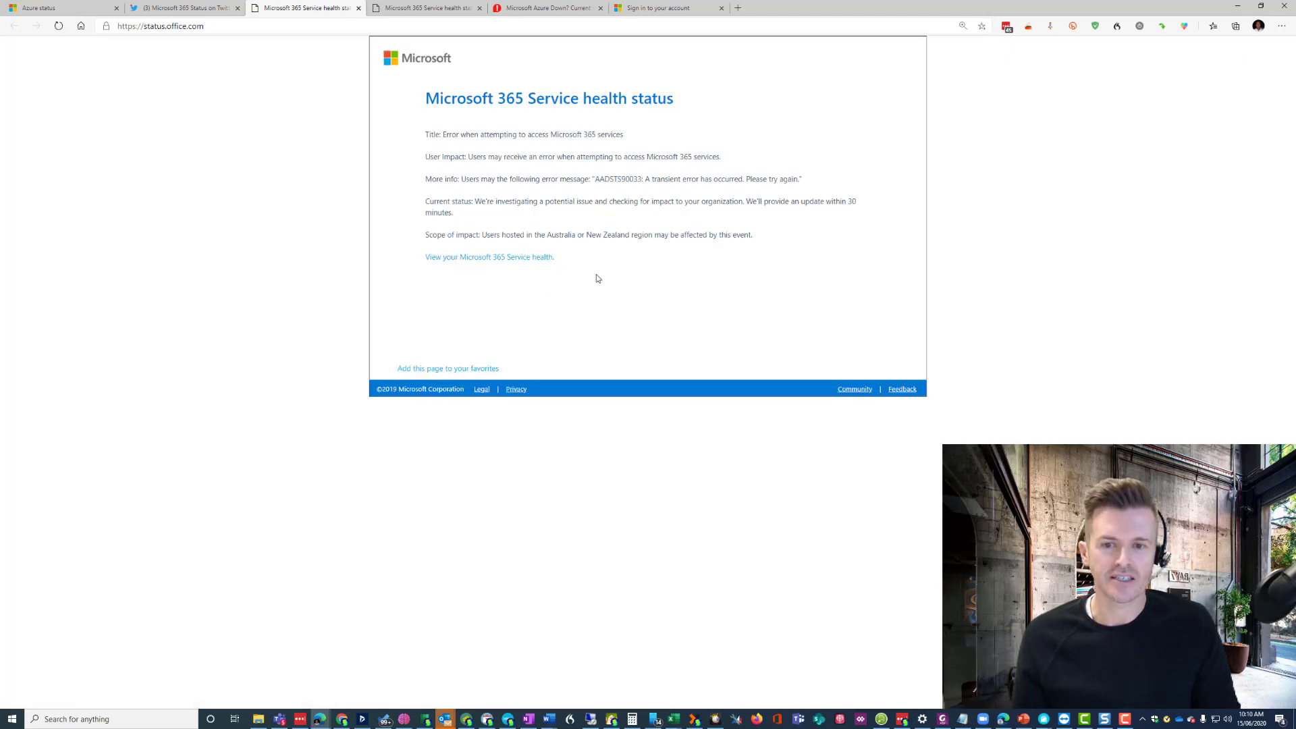
Follow the 'View your Microsoft 365 Service health' link to the admin portal.
click(487, 257)
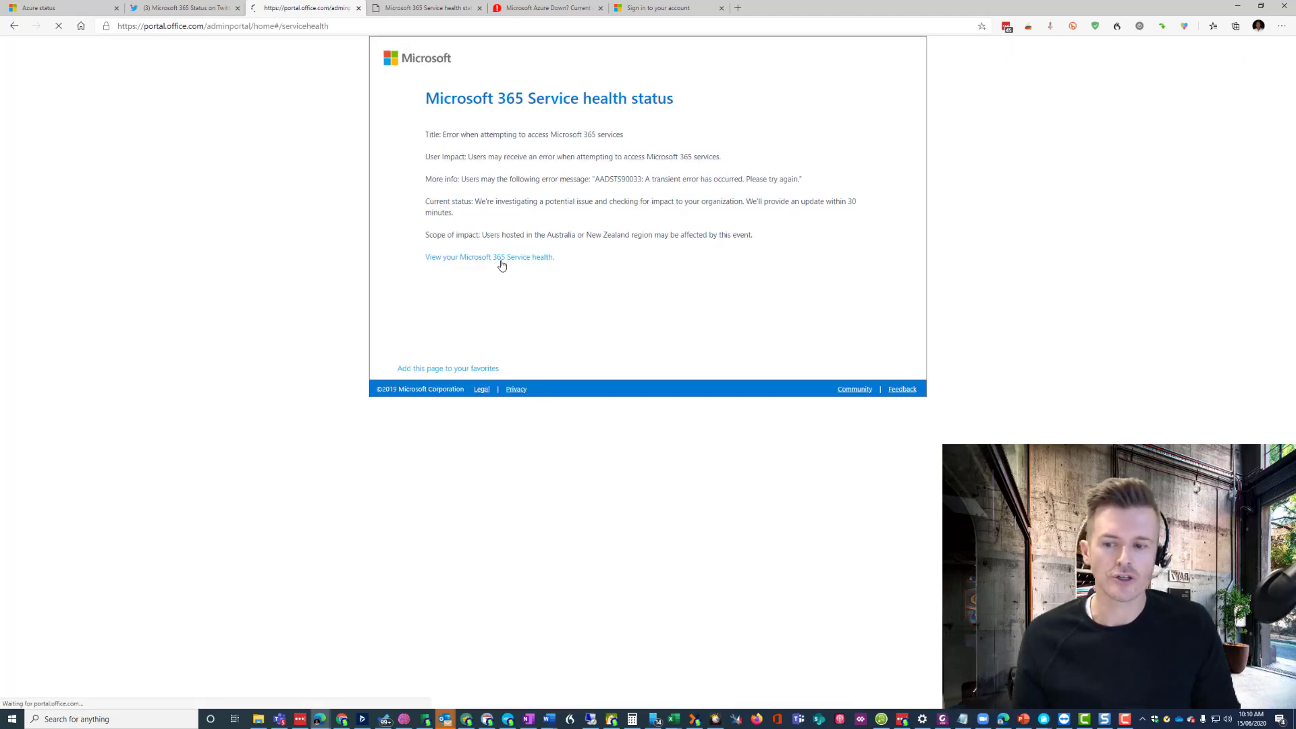
Retry the service health link while the Microsoft sign-in page hangs on 'Working...'.
click(489, 256)
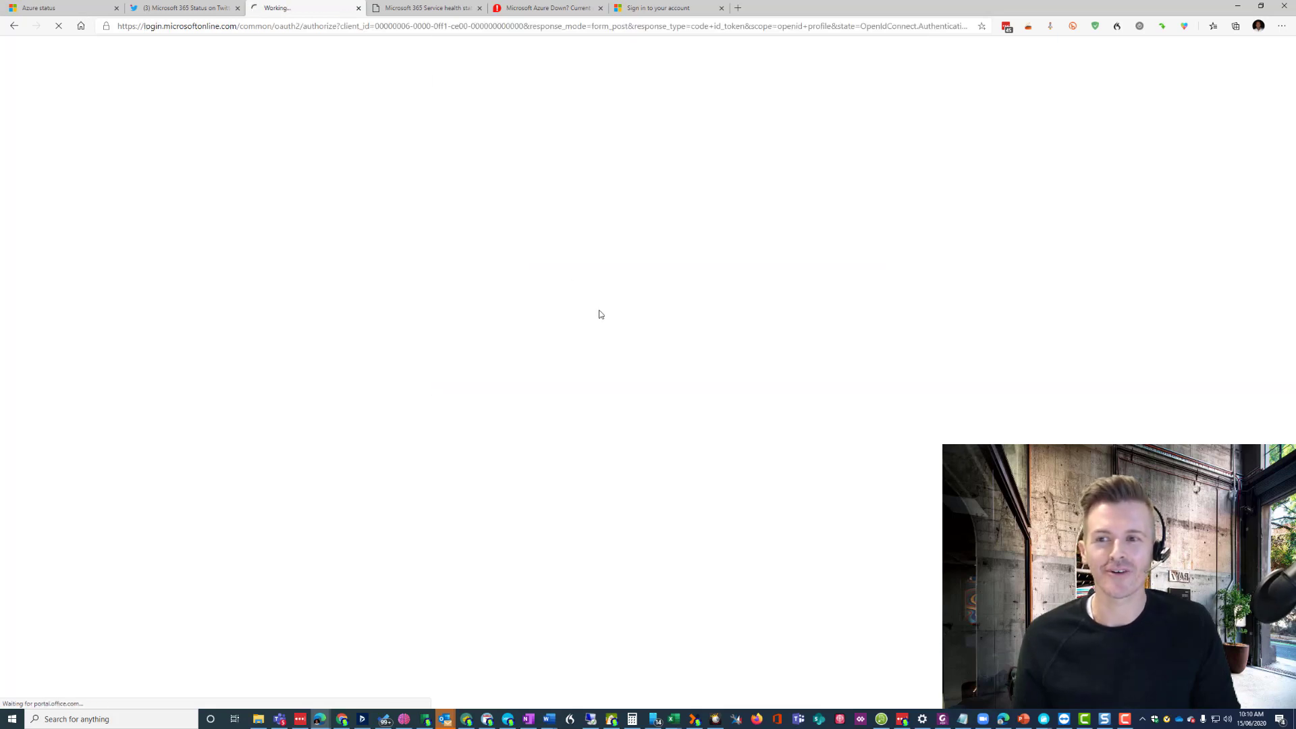
mouse_move(704, 348)
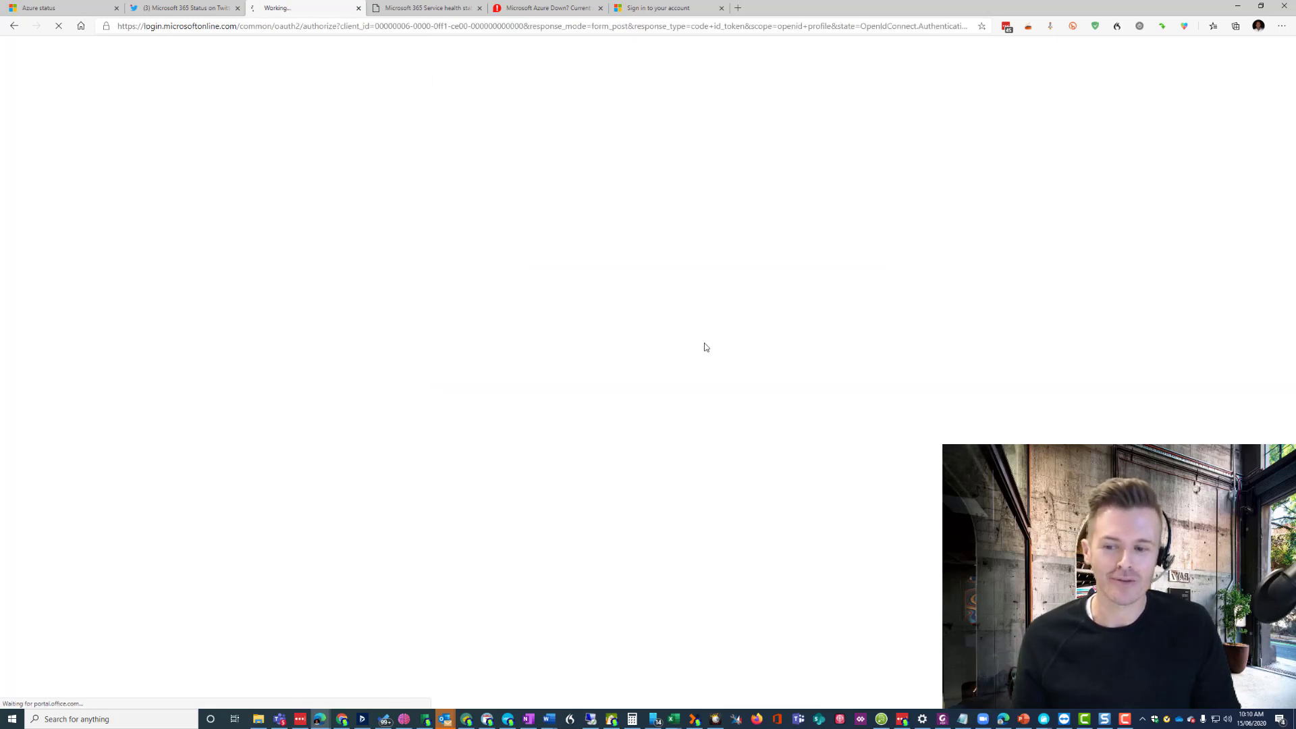
mouse_move(752, 342)
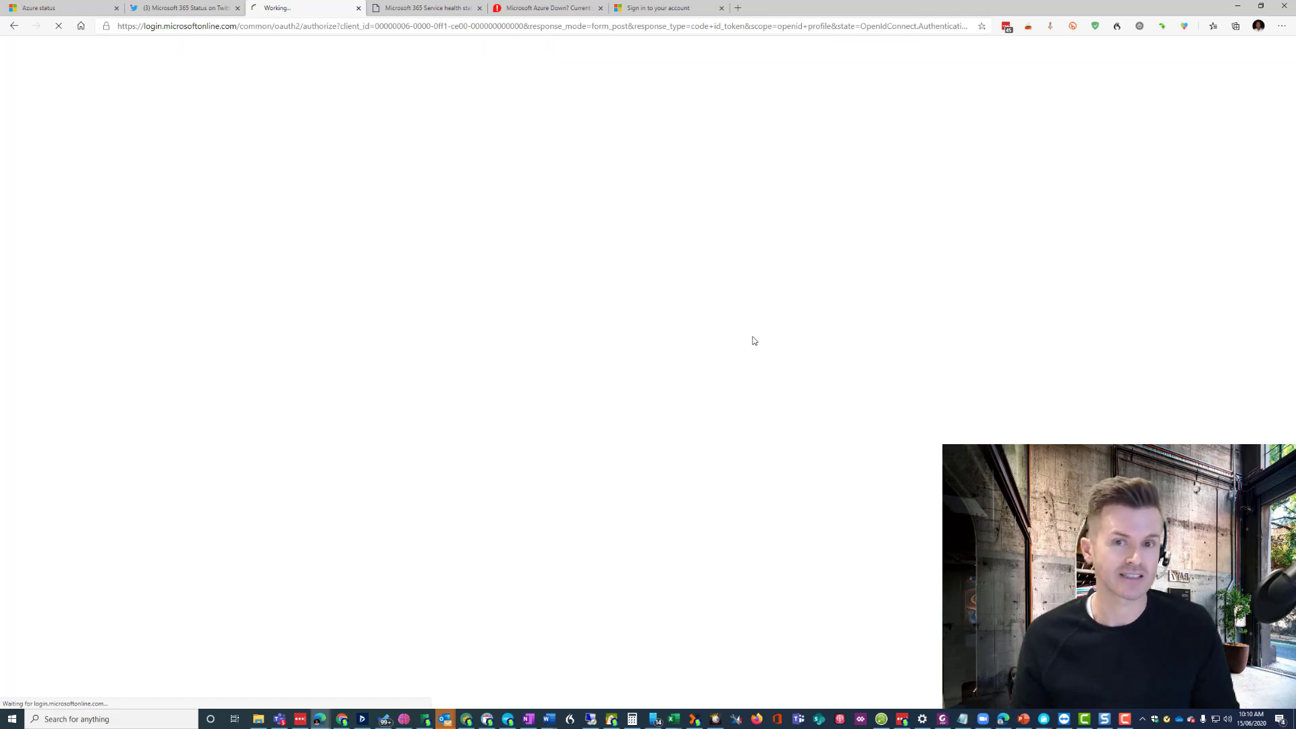
mouse_move(129, 565)
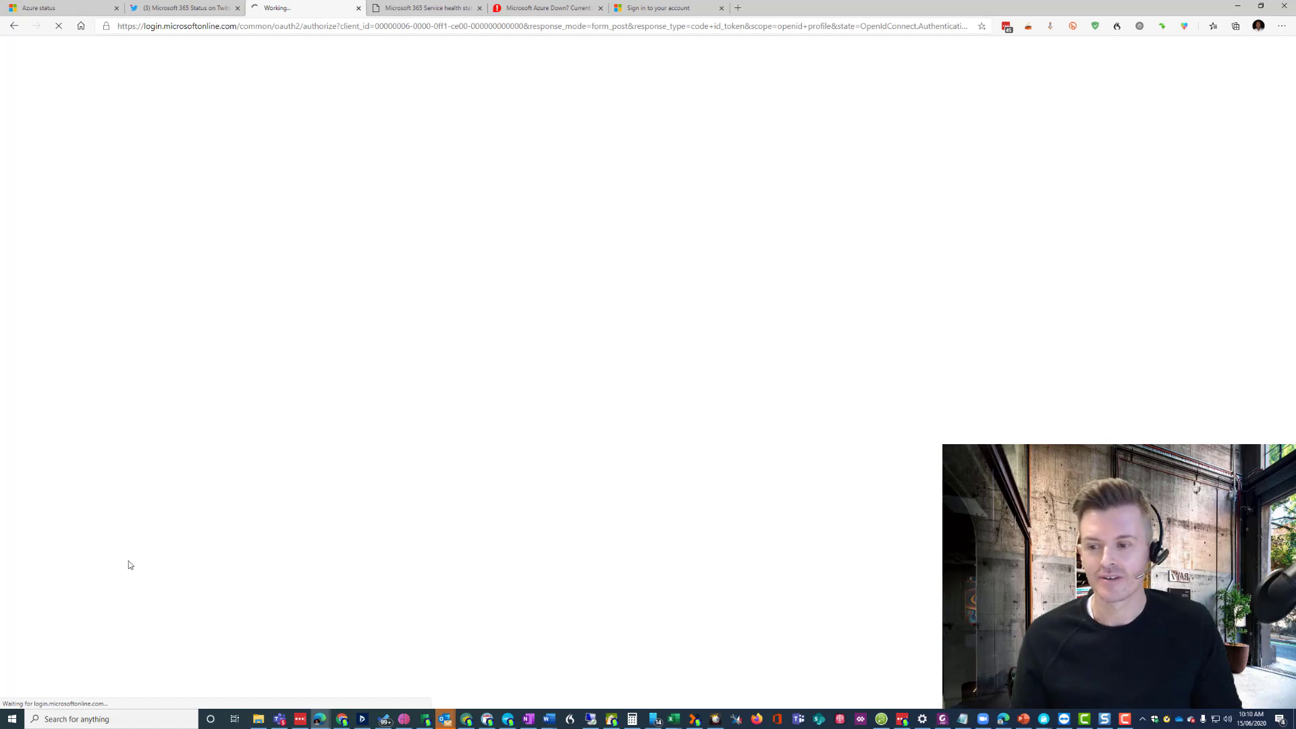